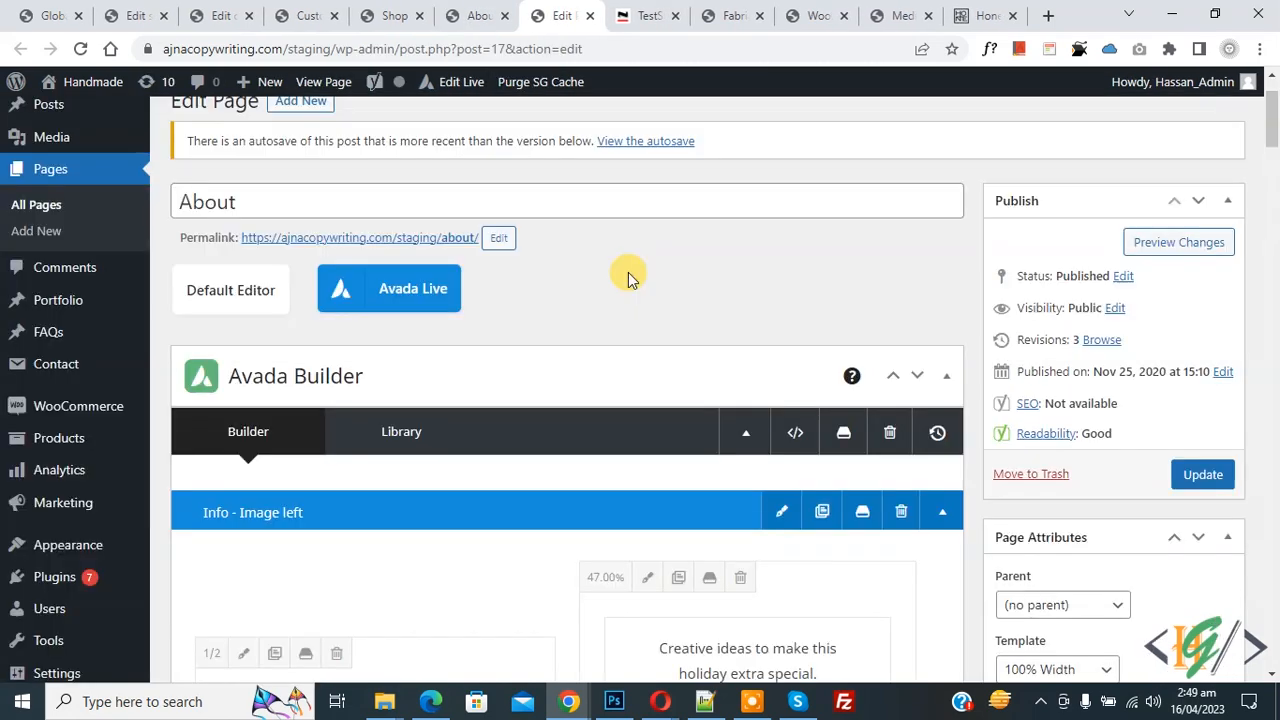
Save the current layout to the library as a template named 'about page'
scroll(down, 3)
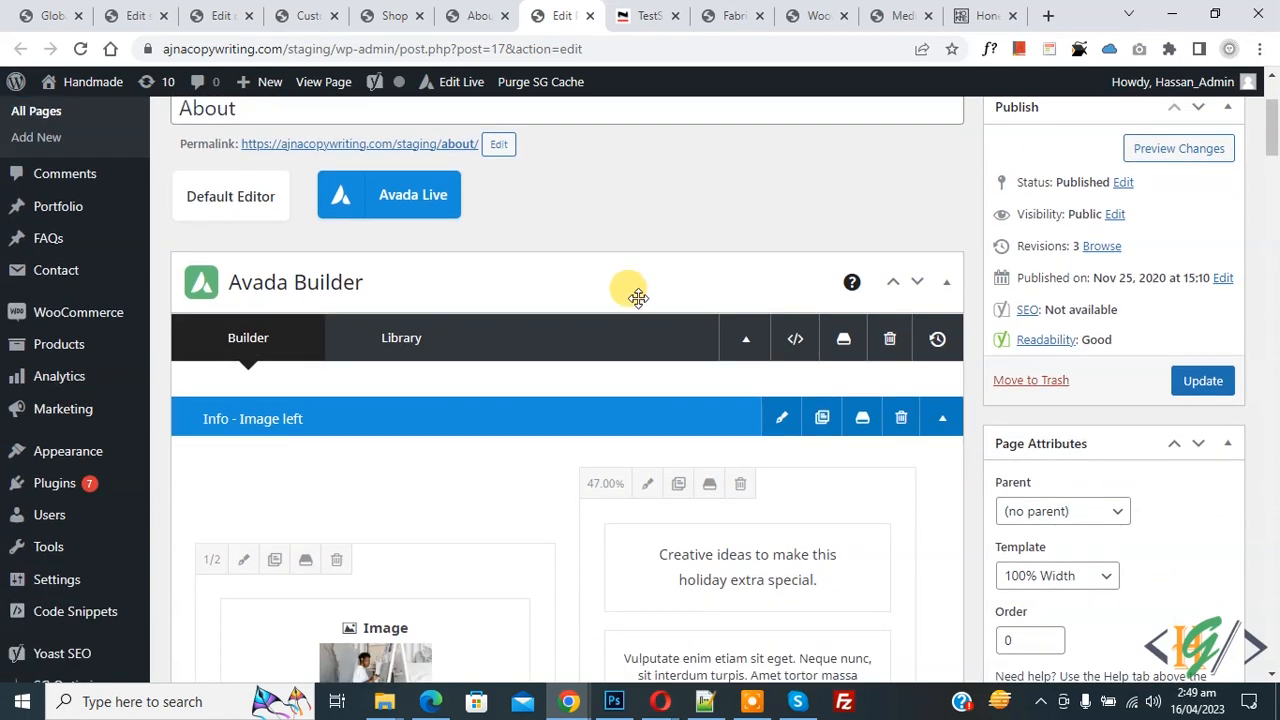
mouse_move(796, 340)
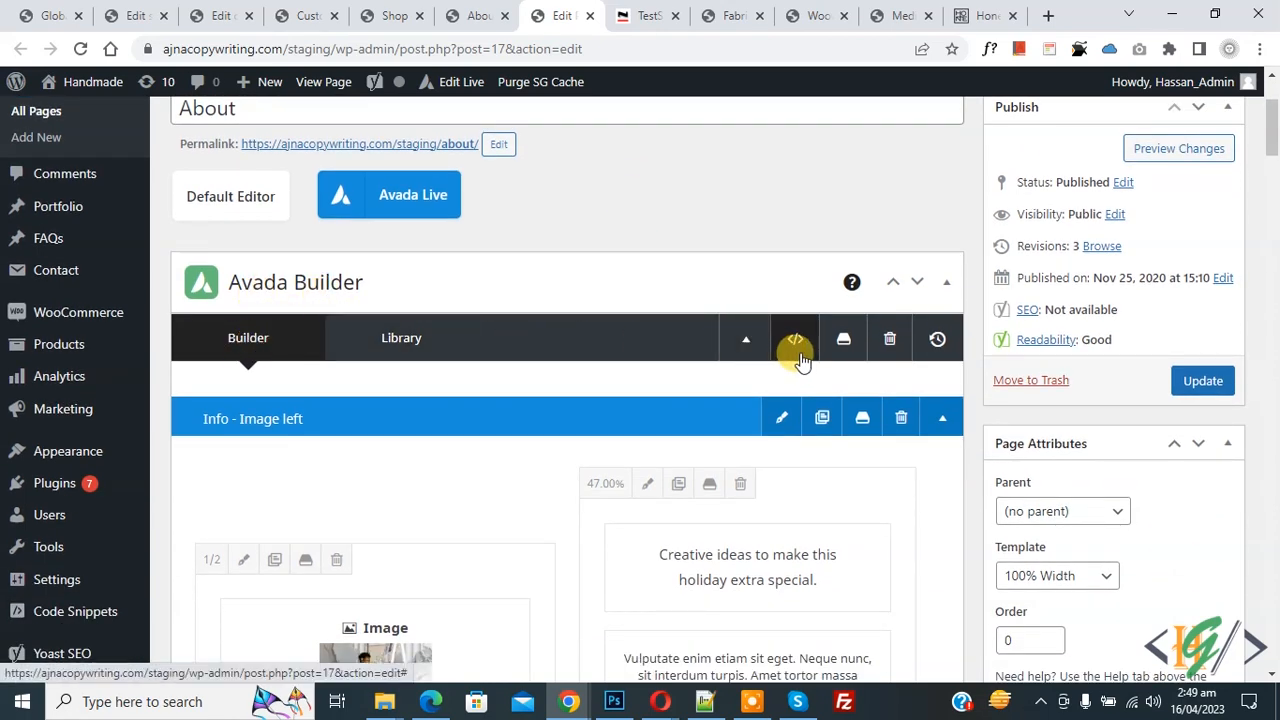
mouse_move(842, 338)
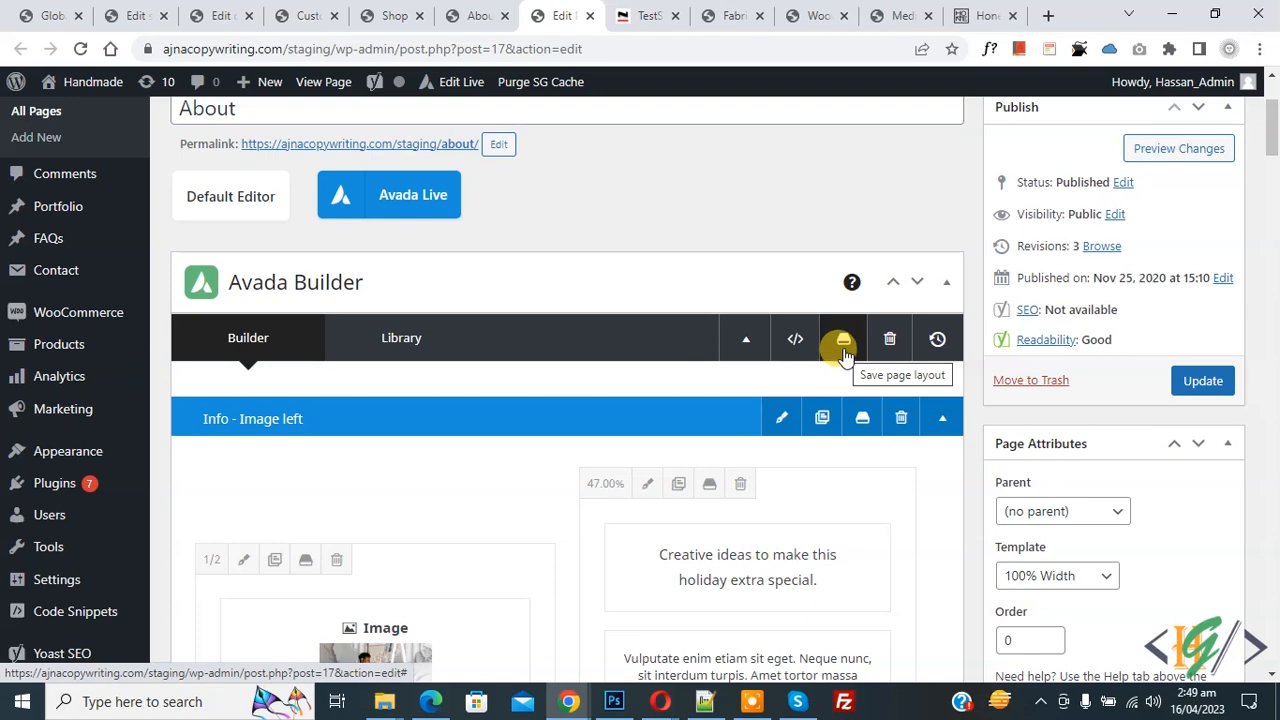
click(842, 336)
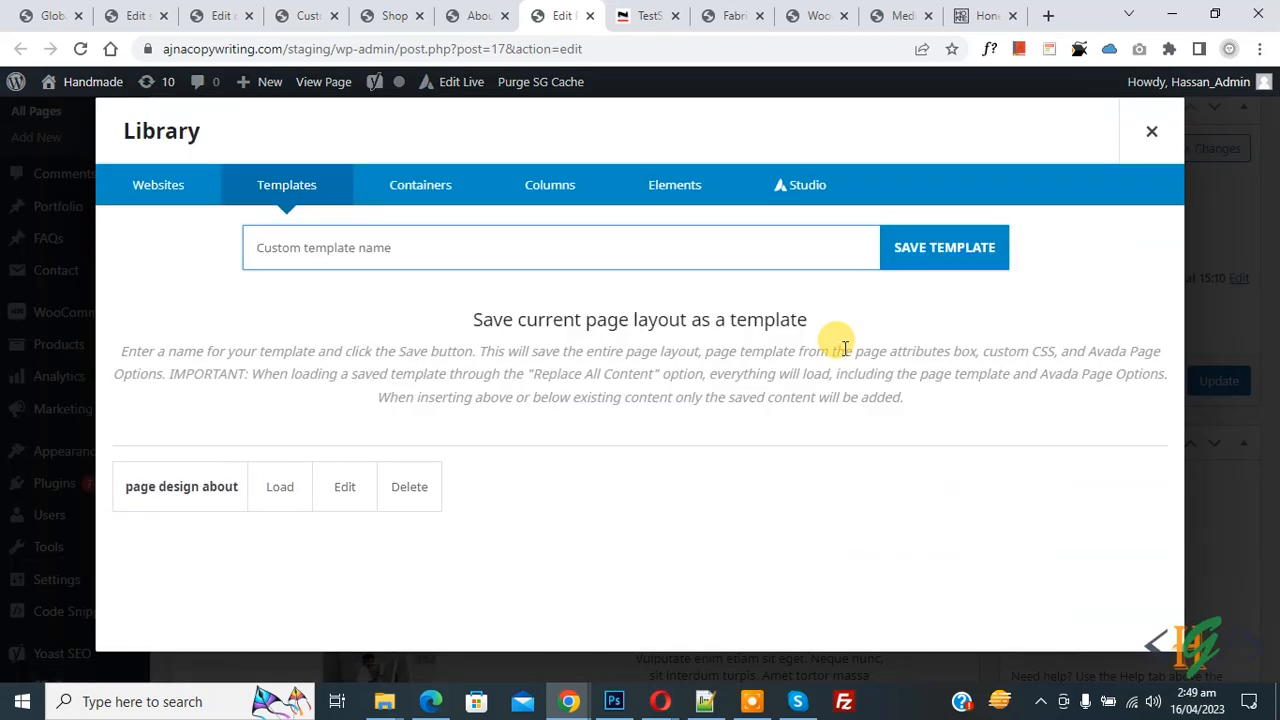
click(290, 248)
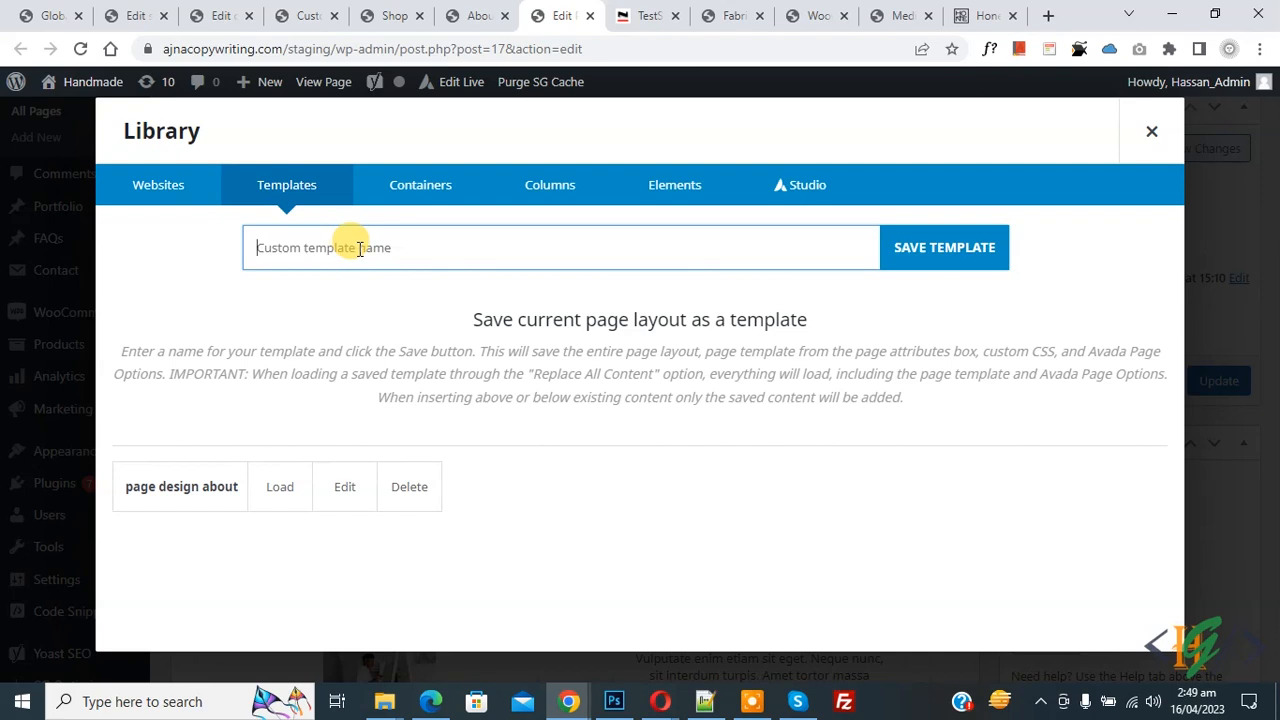
text(about page)
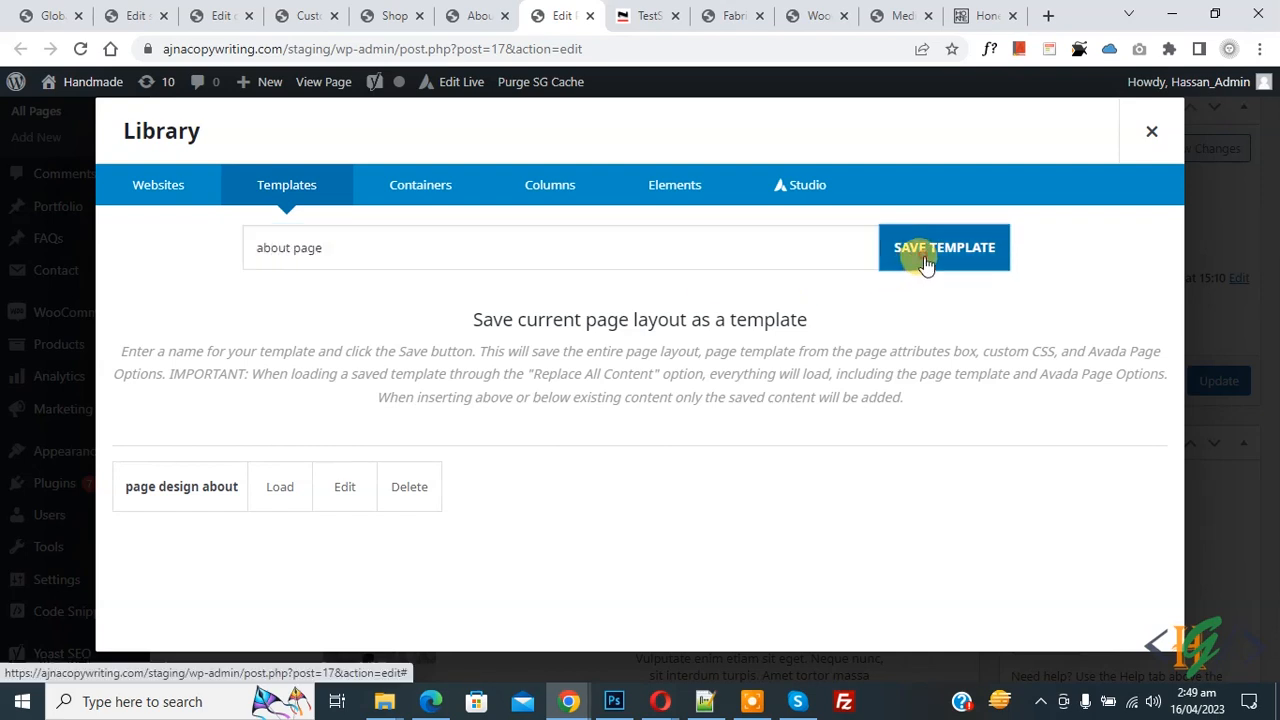
click(944, 248)
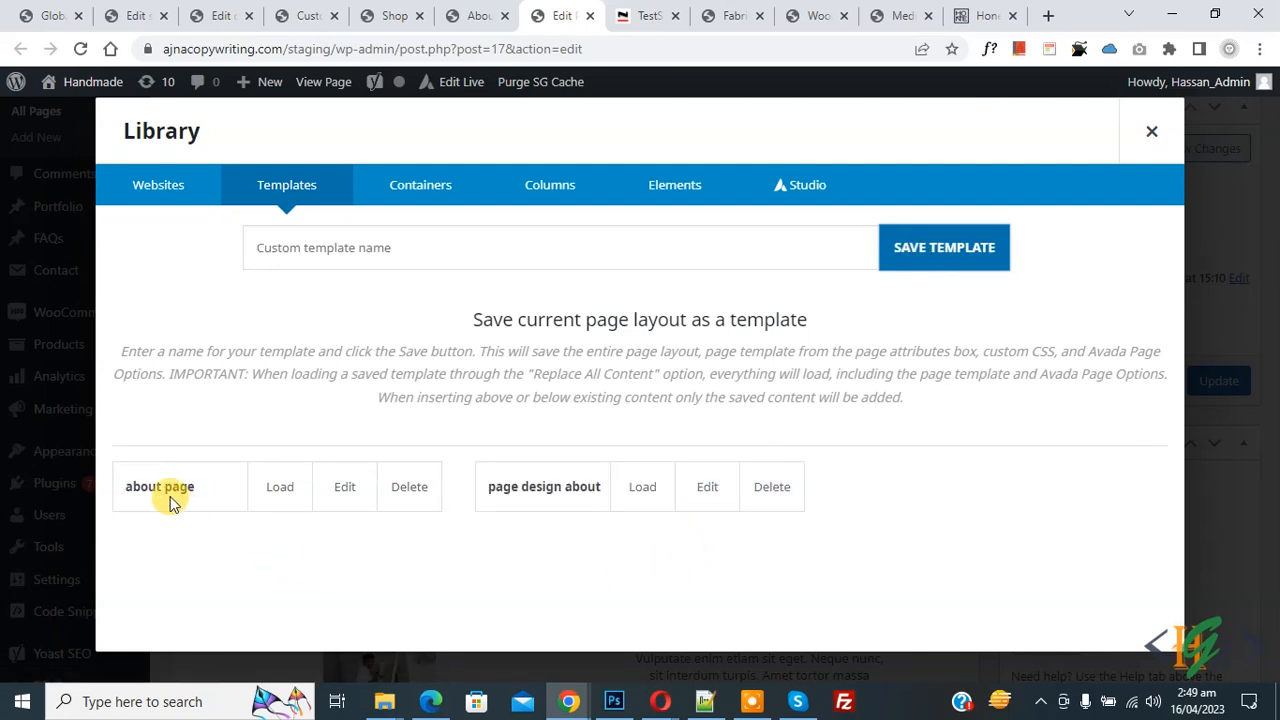
mouse_move(224, 496)
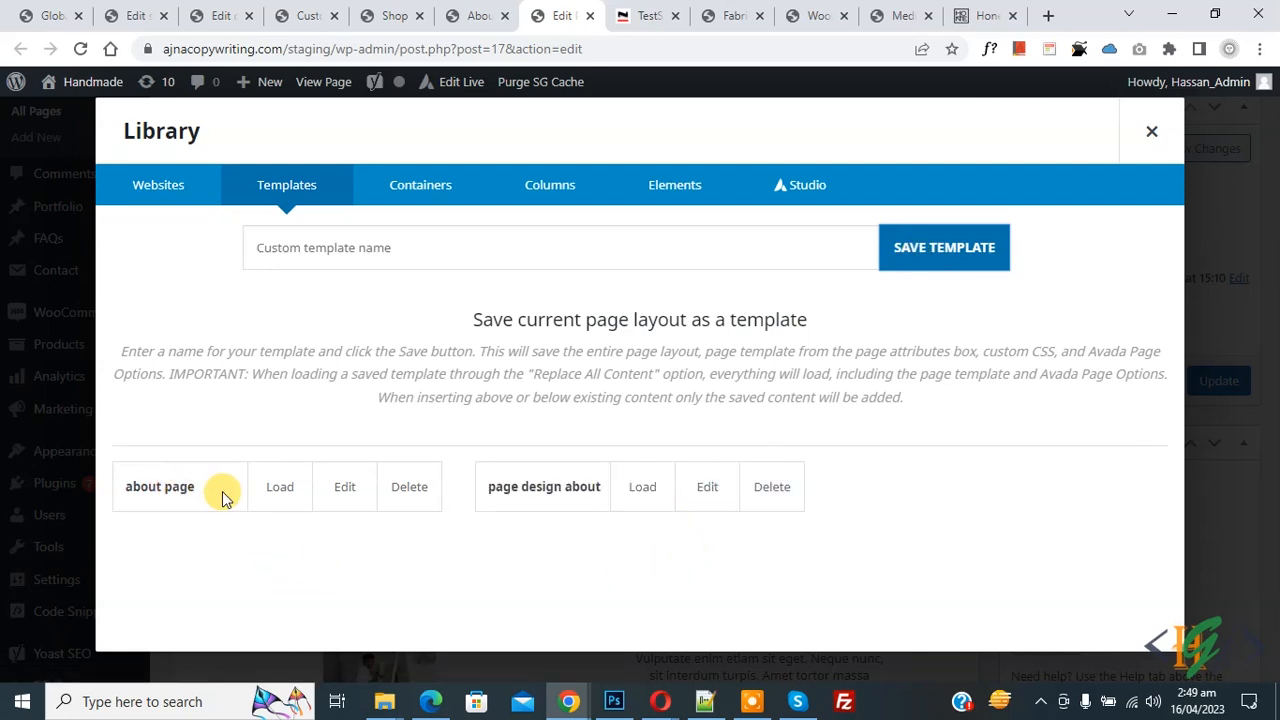
click(280, 488)
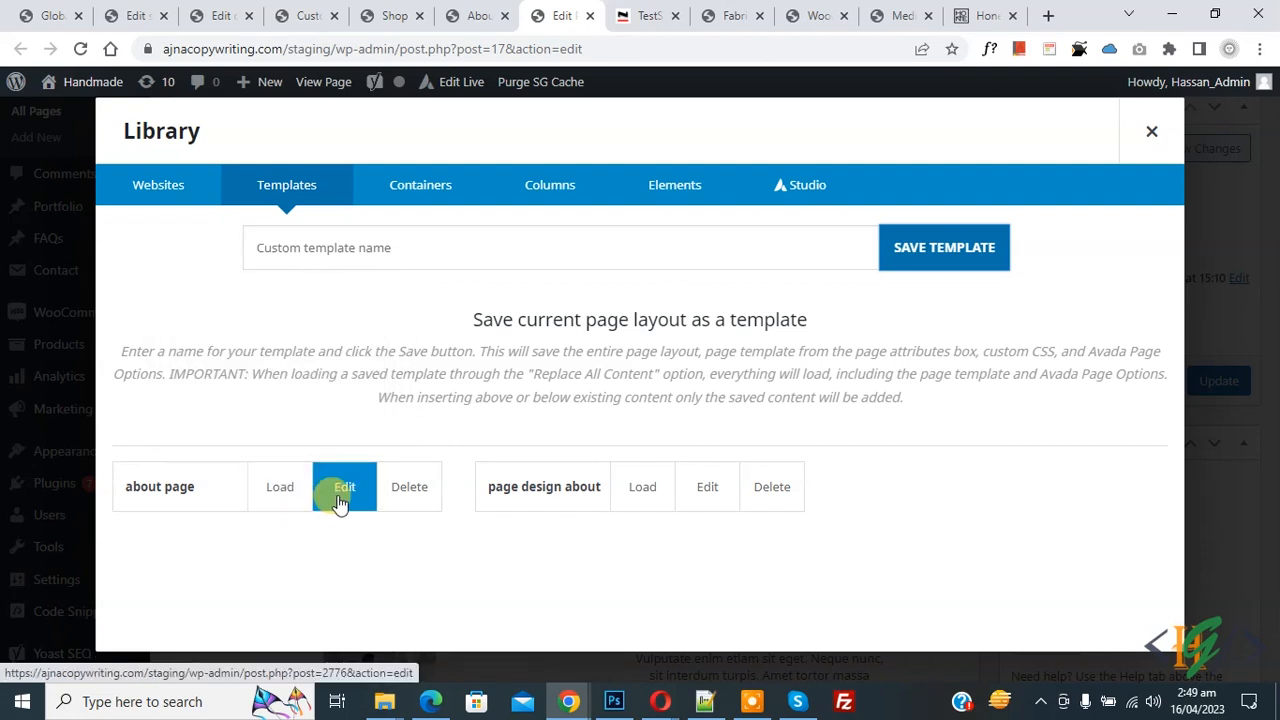
mouse_move(408, 508)
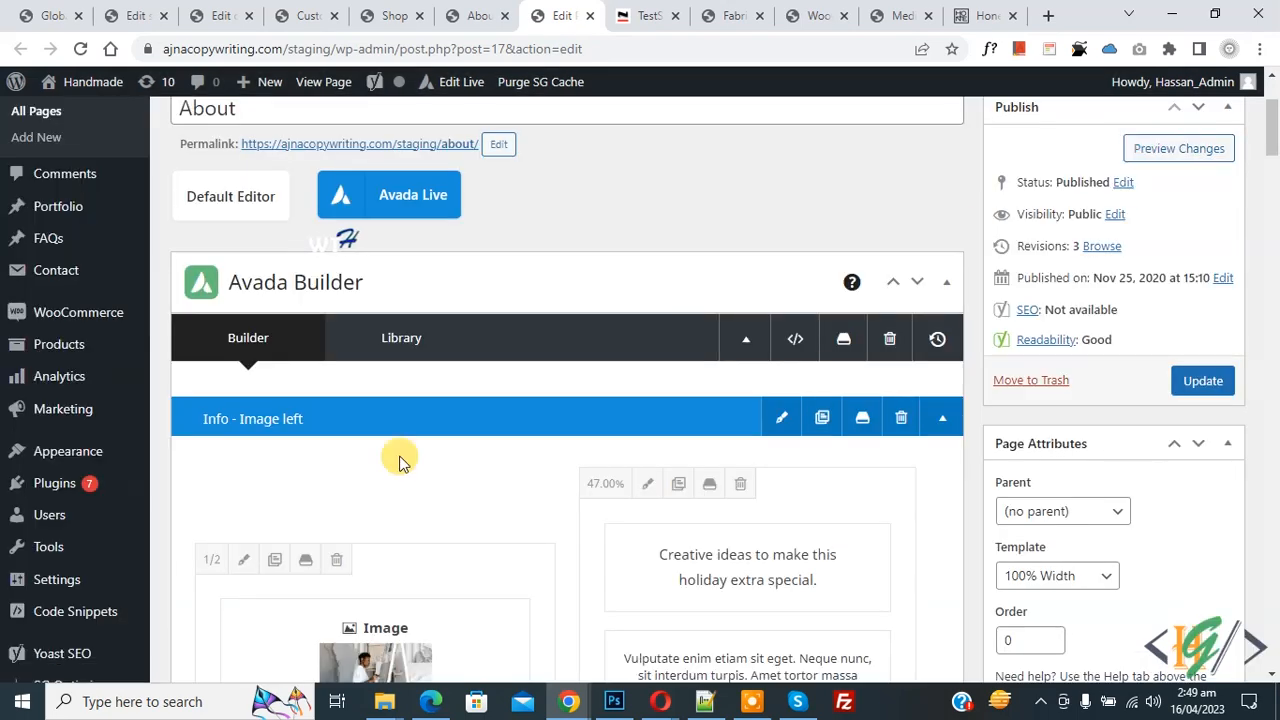
Create a blank new page via Pages > Add New in another browser tab
right_click(248, 164)
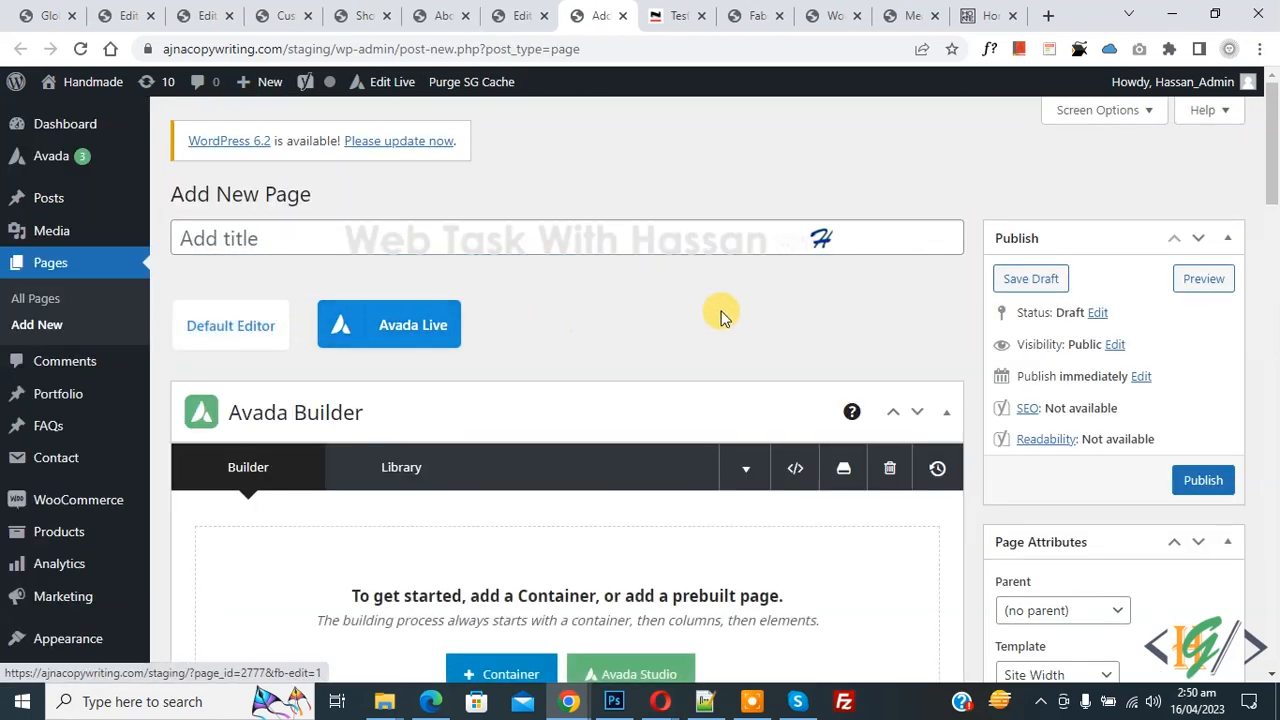
scroll(down, 3)
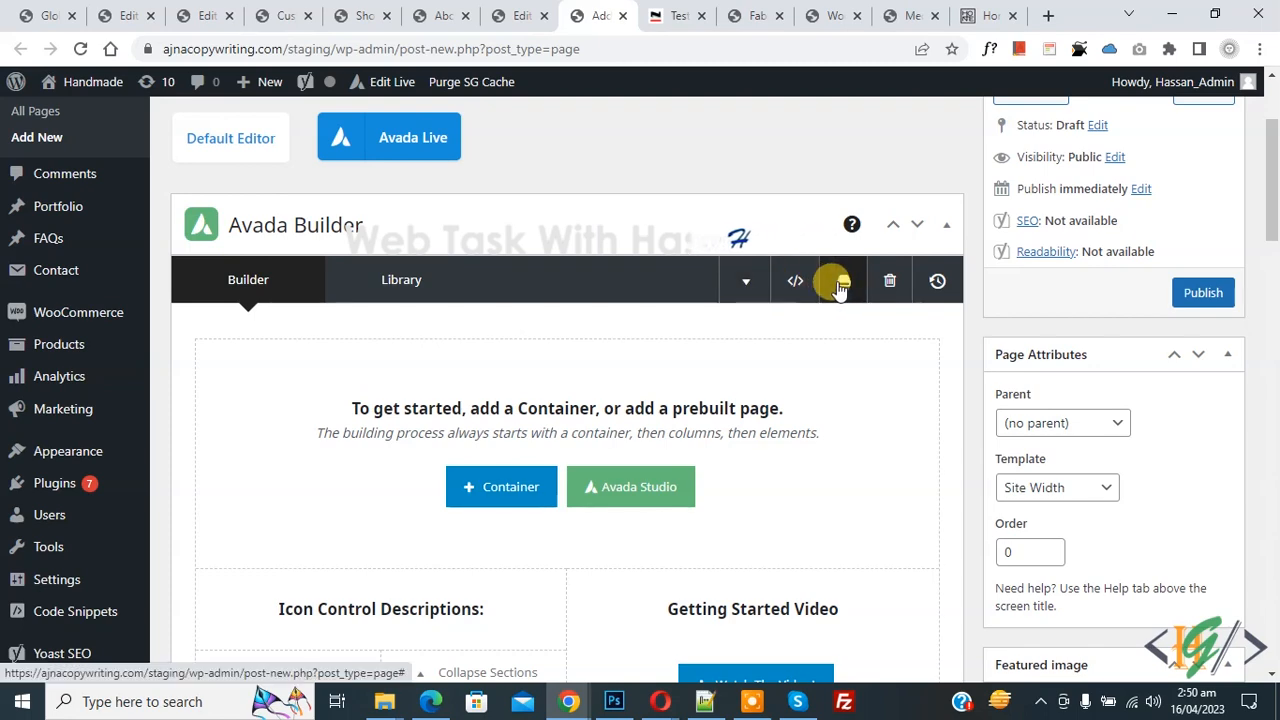
mouse_move(840, 280)
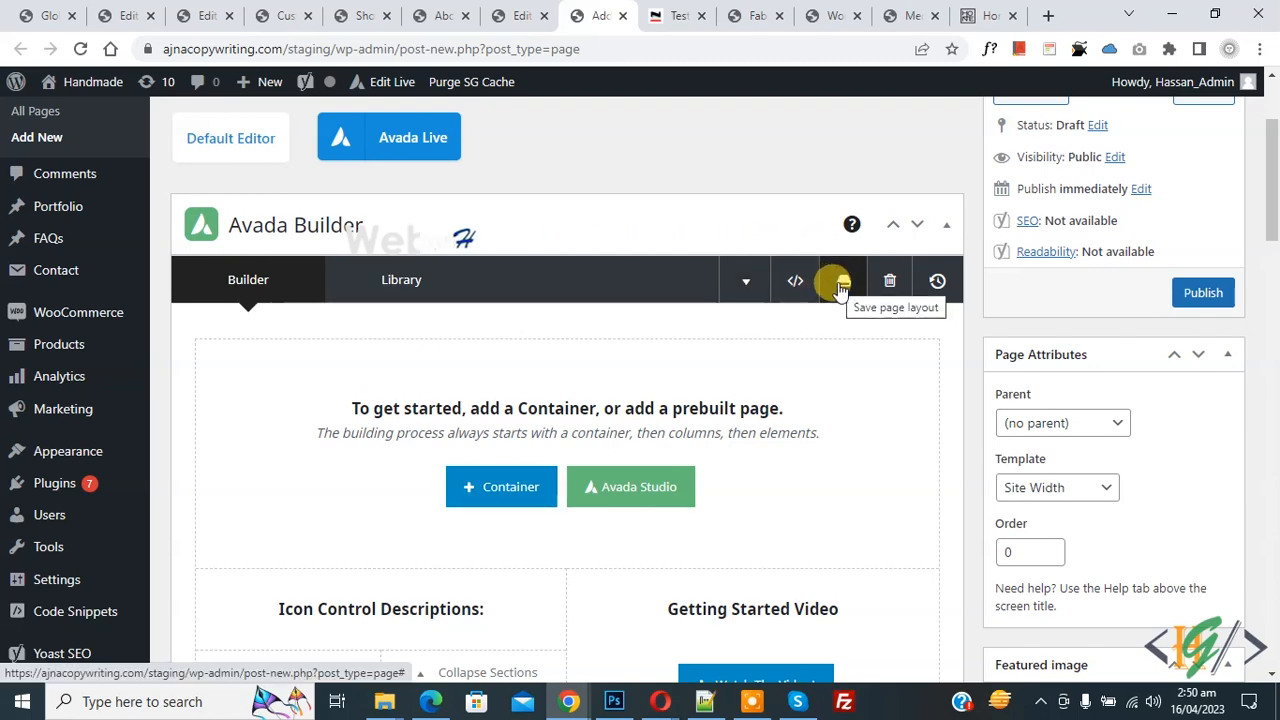
Load the 'about page' library template into the new page, bringing in the Info – Image left section
click(840, 280)
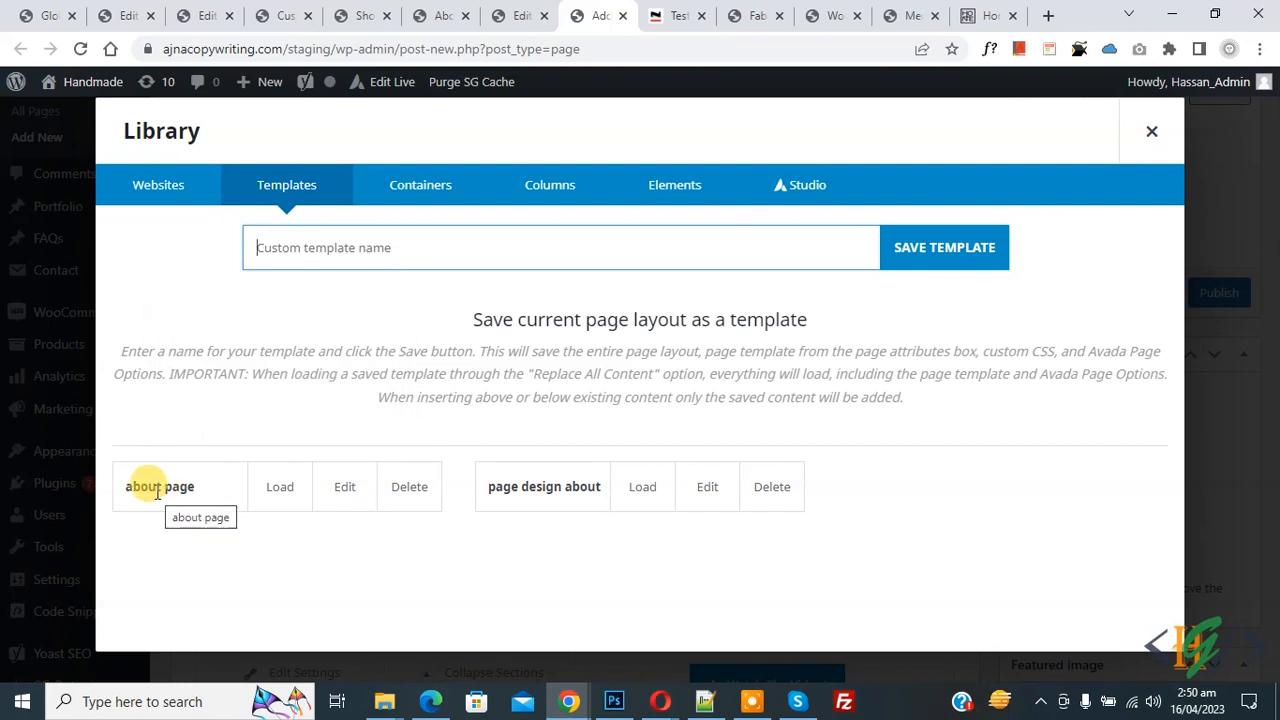
click(280, 486)
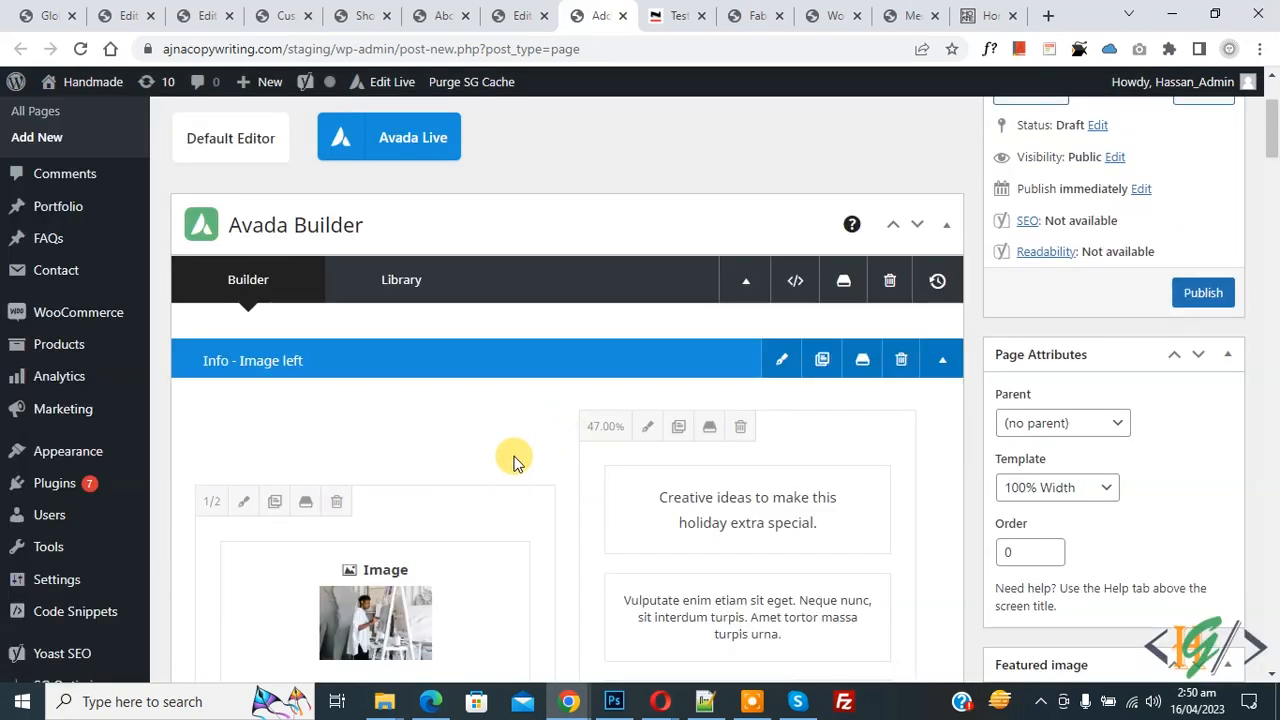
mouse_move(560, 480)
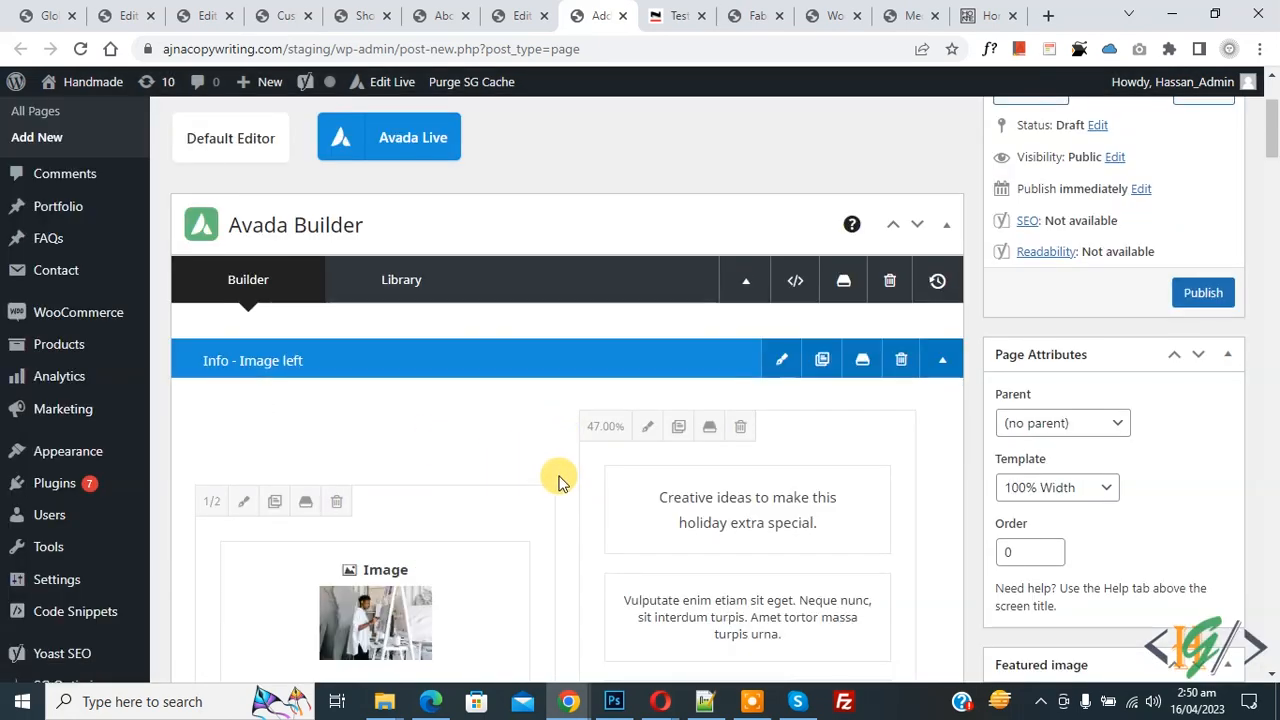